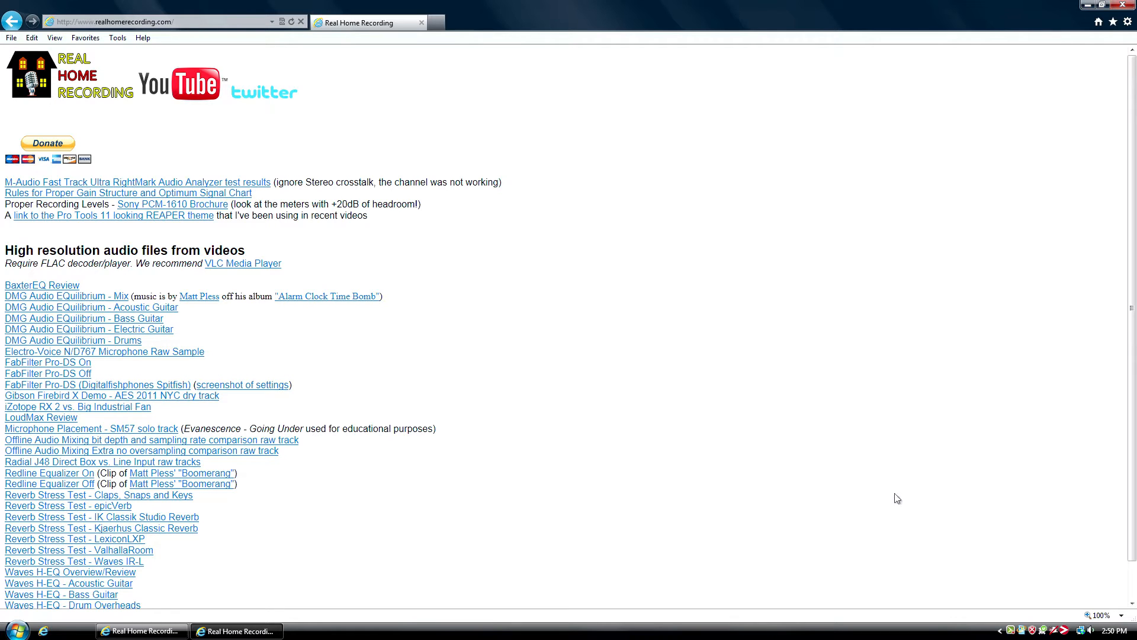
{"action": "mouse_move", "coordinate": [690, 416]}
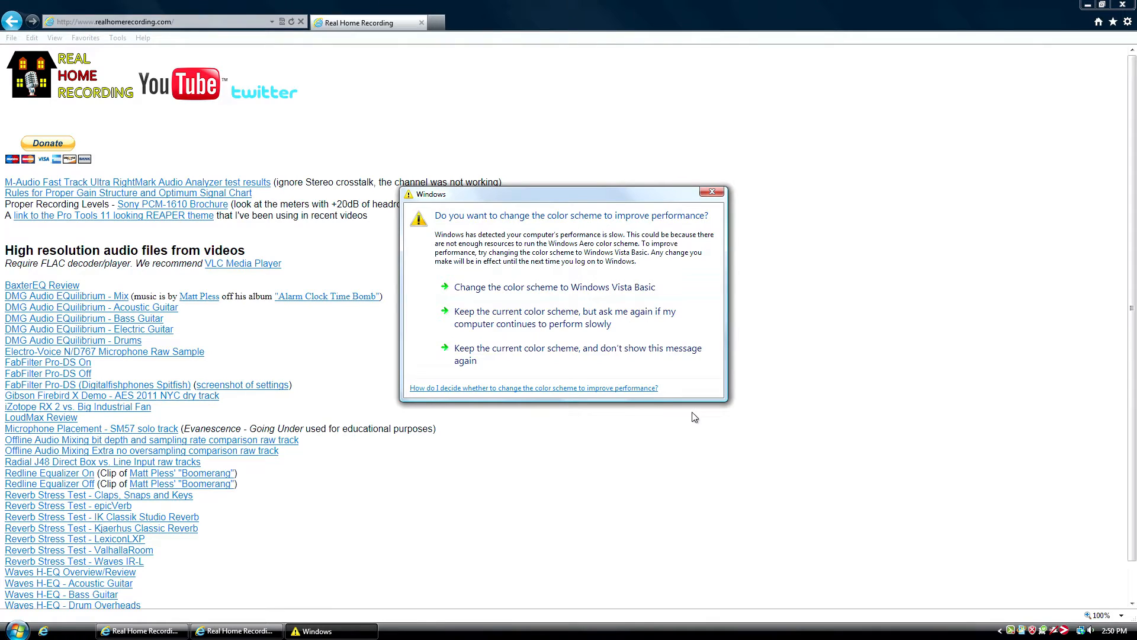
{"action": "mouse_move", "coordinate": [540, 309]}
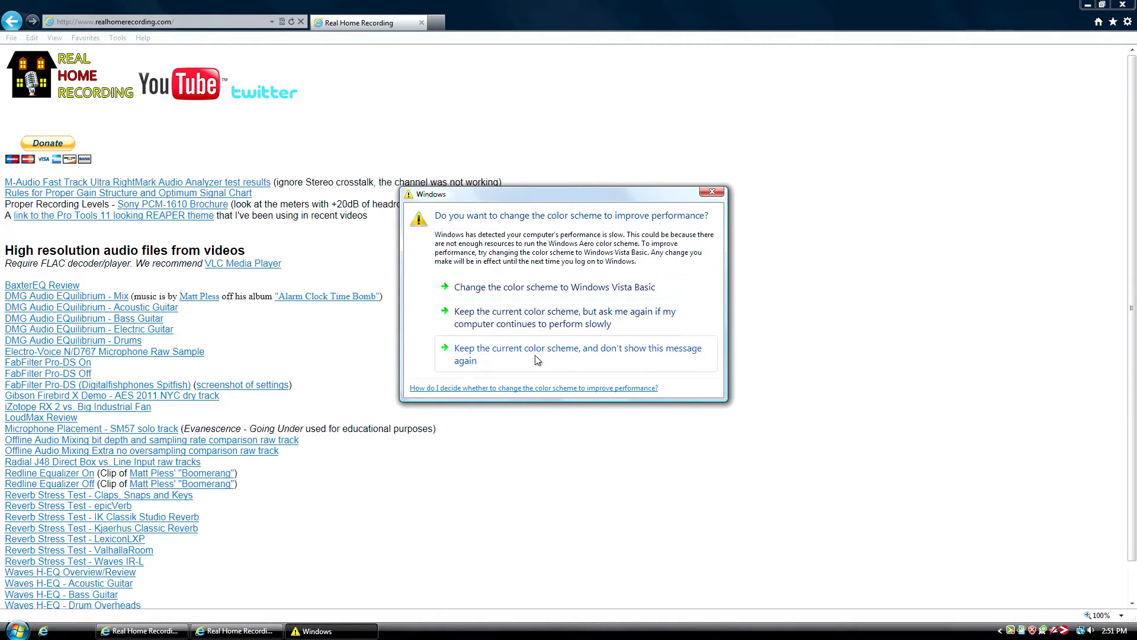
- Keep the current colour scheme and suppress the Windows performance warning
{"action": "left_click", "coordinate": [578, 354]}
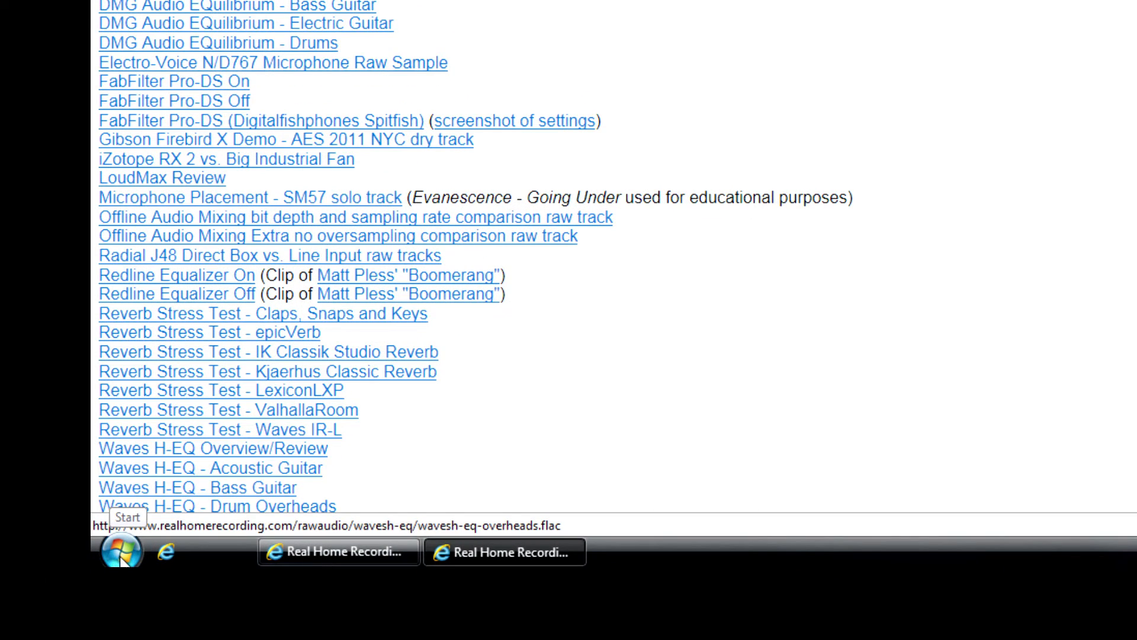
- Reach the Windows Control Panel from the Start menu's Settings
{"action": "left_click", "coordinate": [121, 552]}
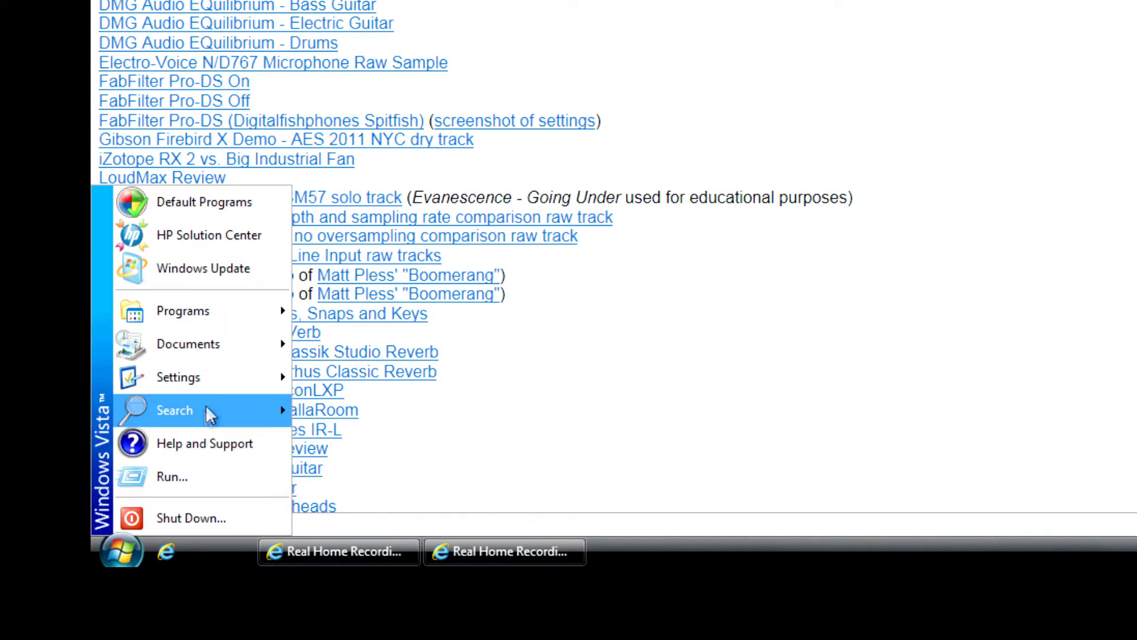
{"action": "mouse_move", "coordinate": [178, 378]}
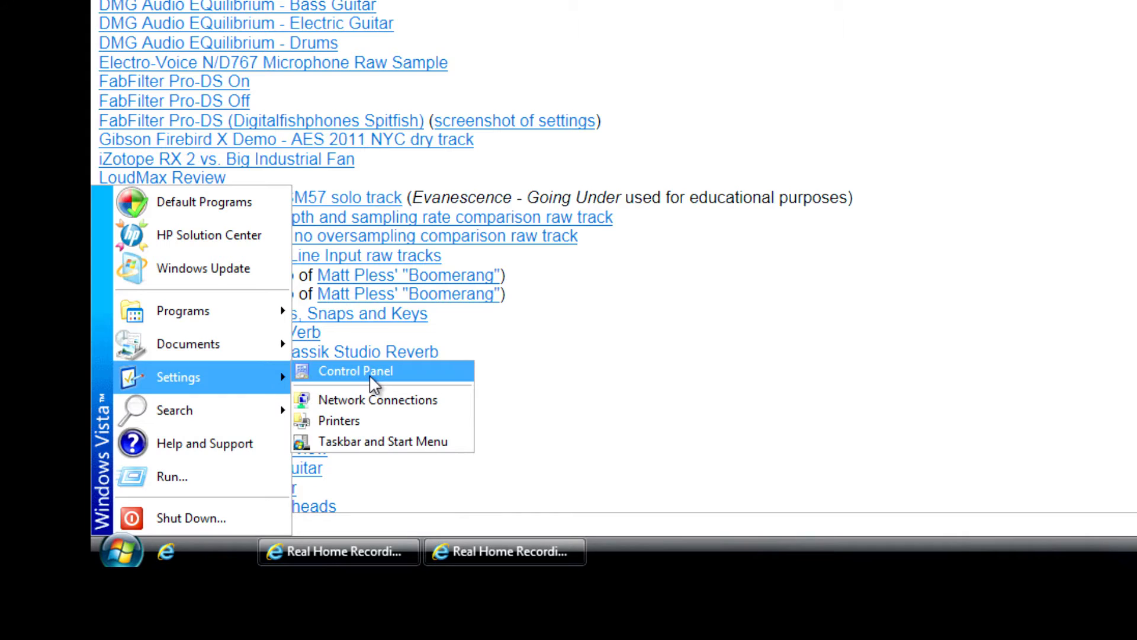
{"action": "left_click", "coordinate": [355, 370]}
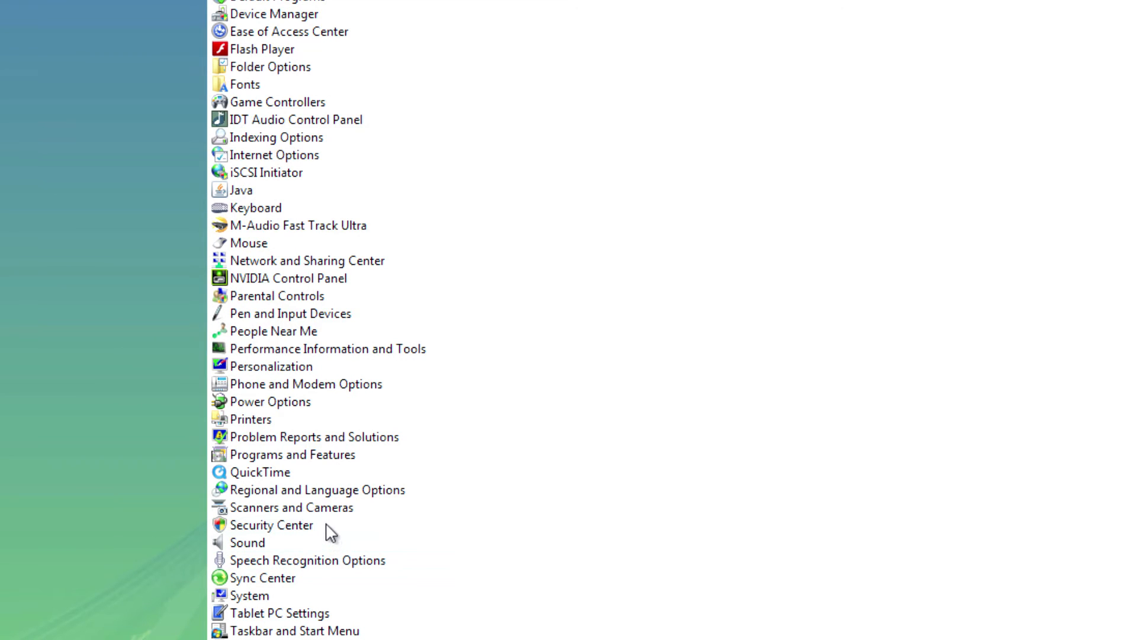
{"action": "mouse_move", "coordinate": [261, 287]}
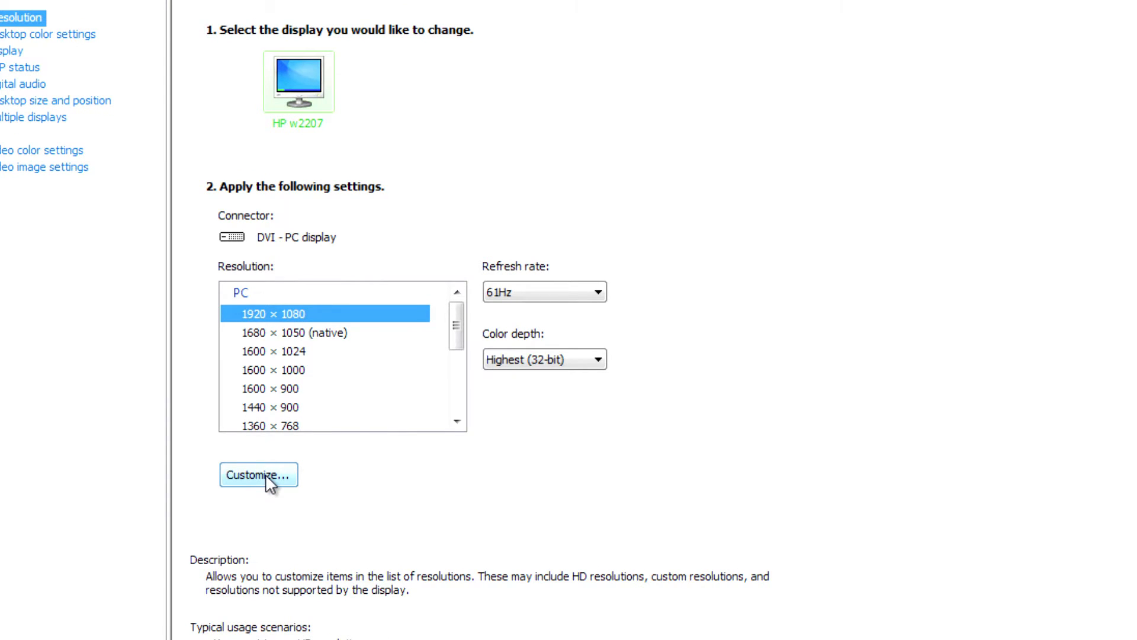
- Bring up the Customize resolutions dialog for the HP w2207 display
{"action": "left_click", "coordinate": [259, 474]}
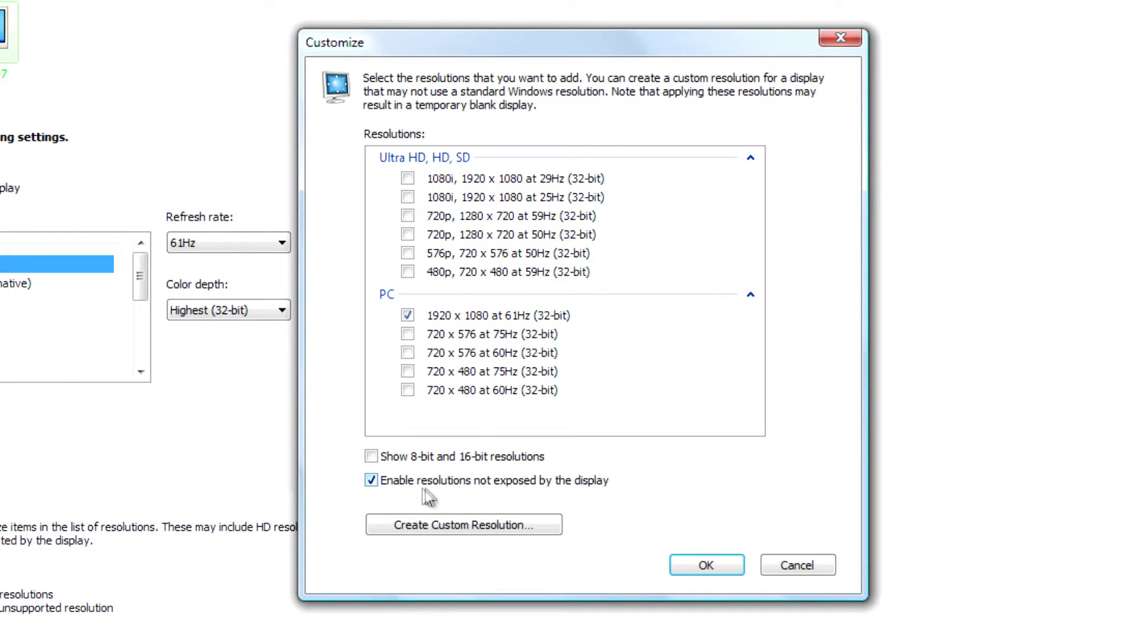
{"action": "mouse_move", "coordinate": [519, 511]}
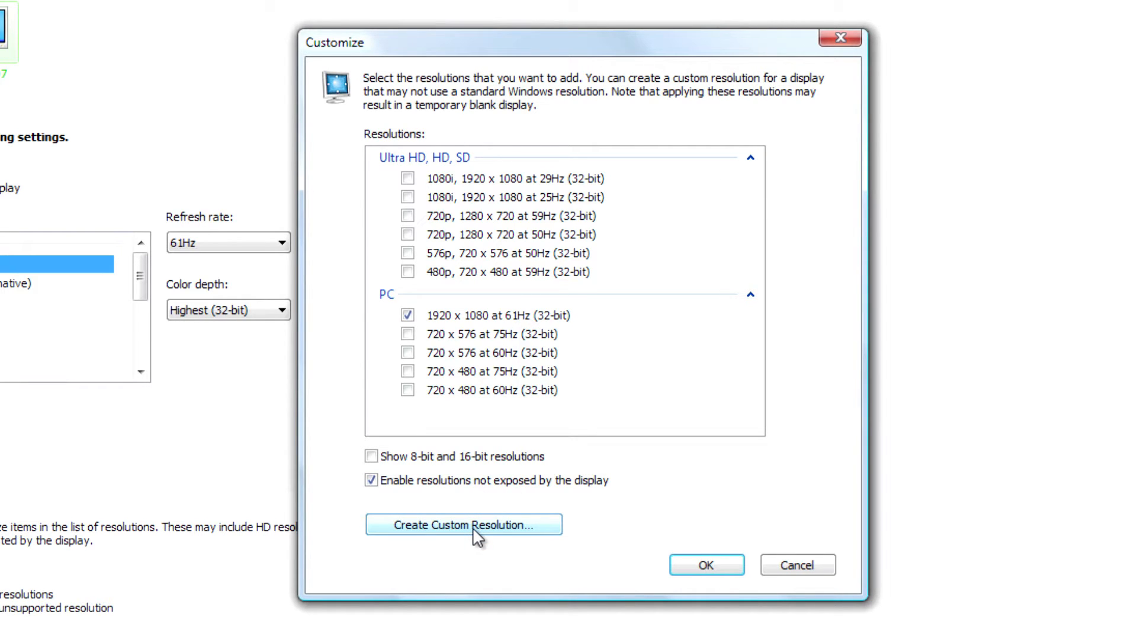
- Define a custom resolution of 1920 horizontal pixels, 1080 vertical lines at 61 Hz
{"action": "left_click", "coordinate": [464, 524]}
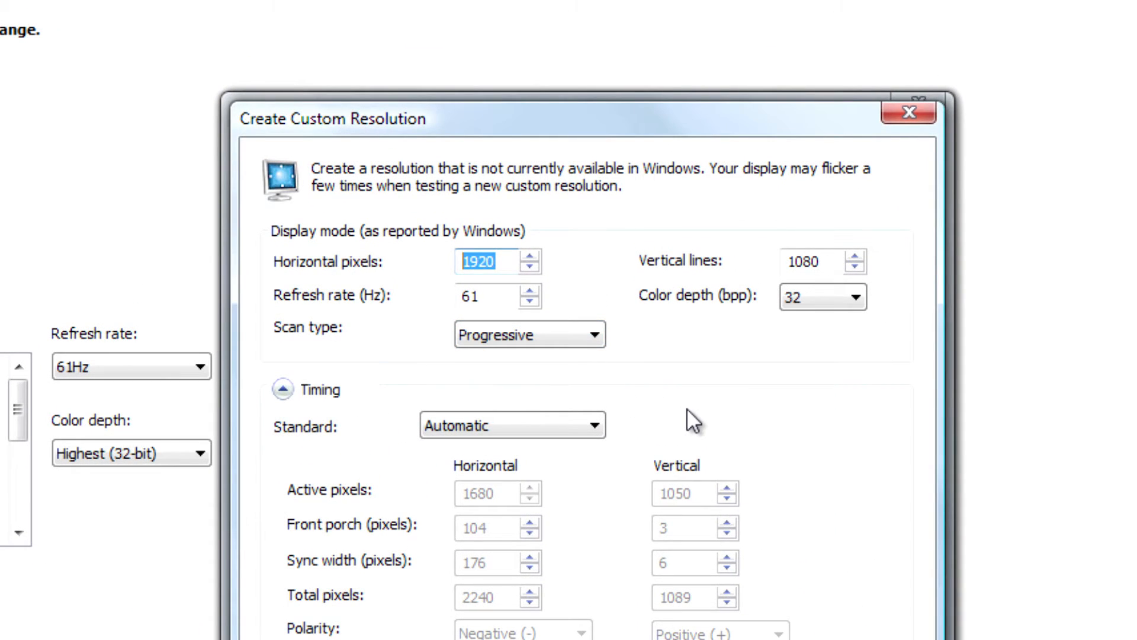
{"action": "mouse_move", "coordinate": [712, 417]}
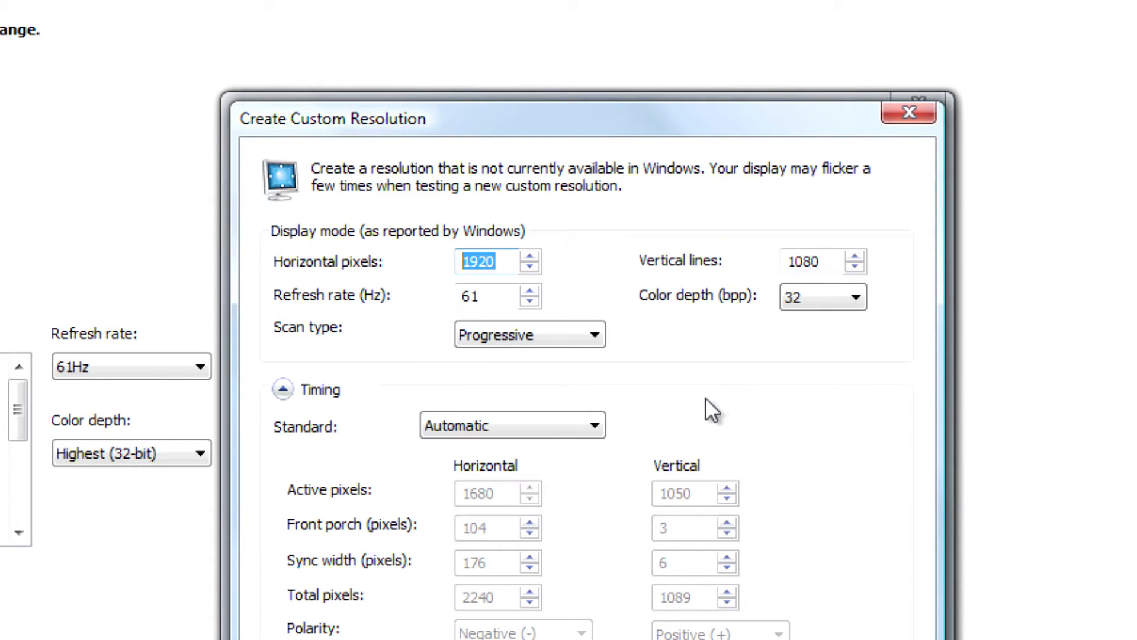
{"action": "left_click", "coordinate": [498, 261]}
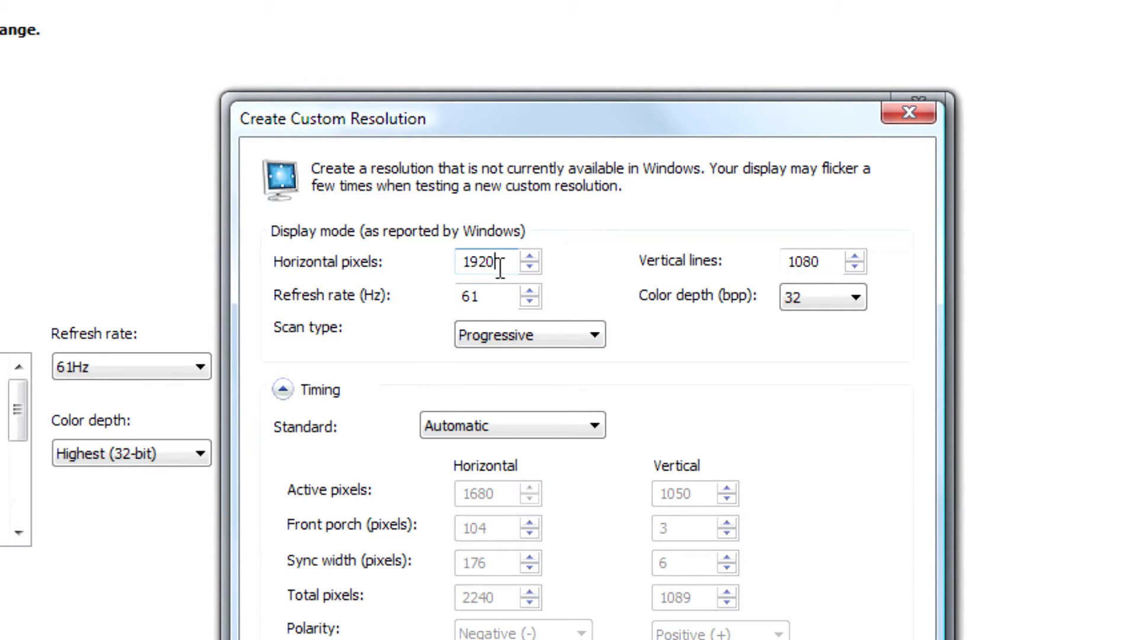
{"action": "left_click", "coordinate": [825, 261]}
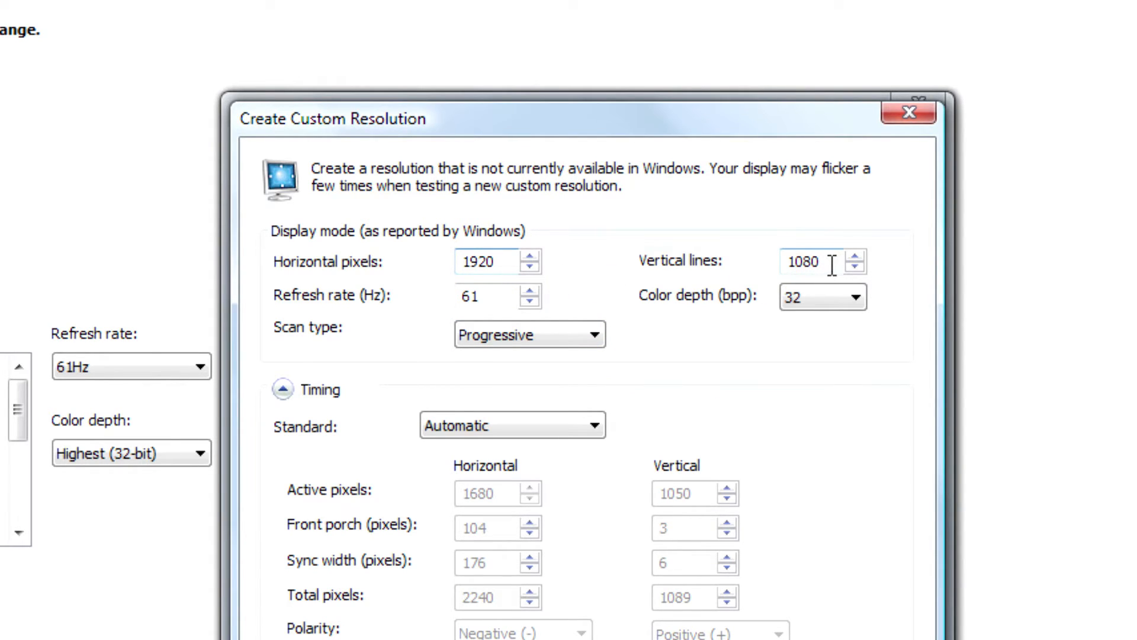
{"action": "left_click", "coordinate": [809, 263]}
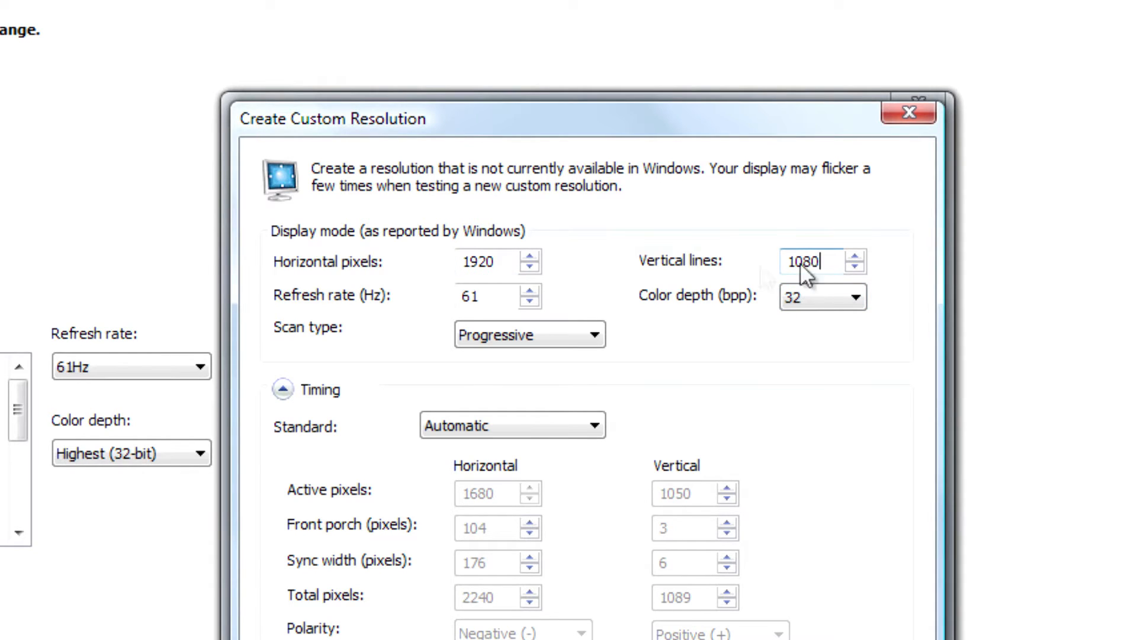
{"action": "mouse_move", "coordinate": [356, 312]}
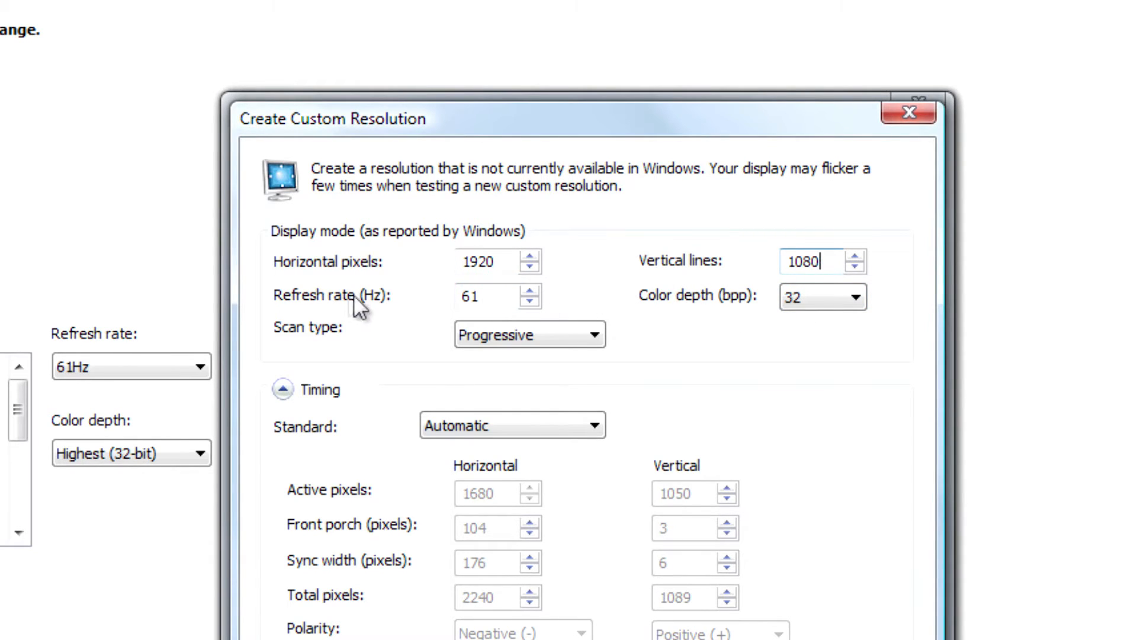
{"action": "left_click", "coordinate": [474, 296]}
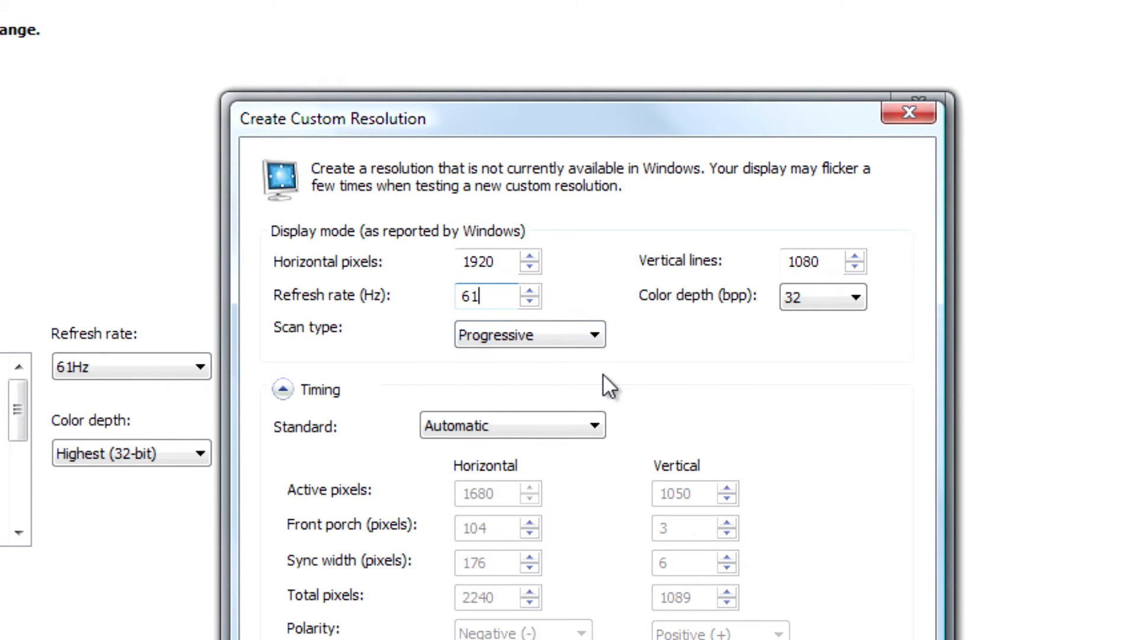
{"action": "mouse_move", "coordinate": [675, 391]}
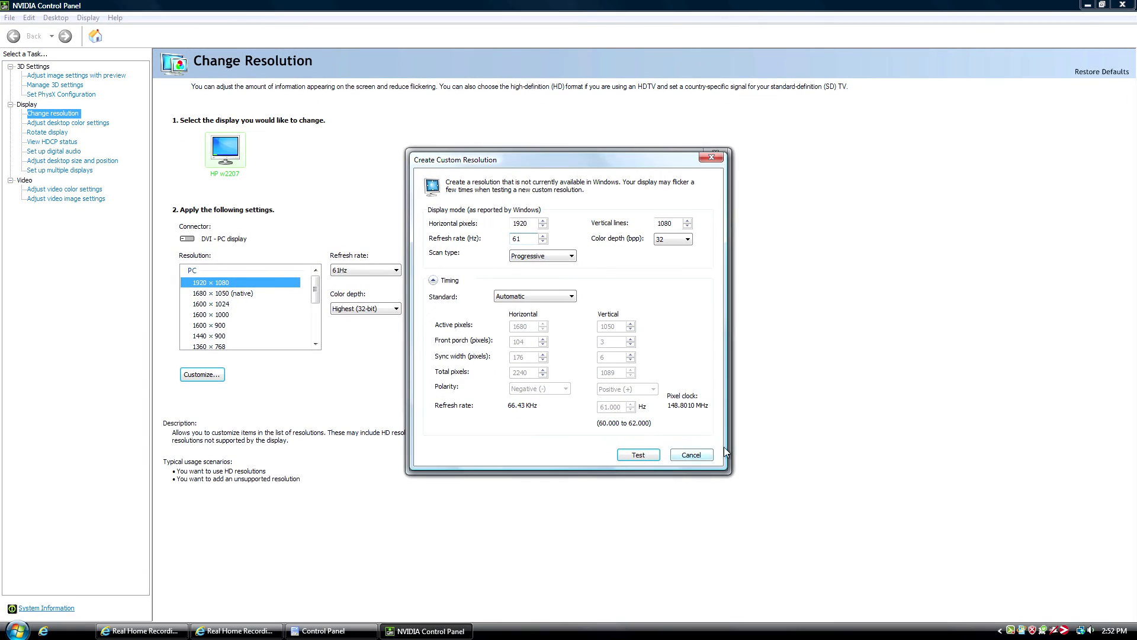
- Close the NVIDIA dialog and the Control Panel, returning to the Real Home Recording page
{"action": "left_click", "coordinate": [692, 454]}
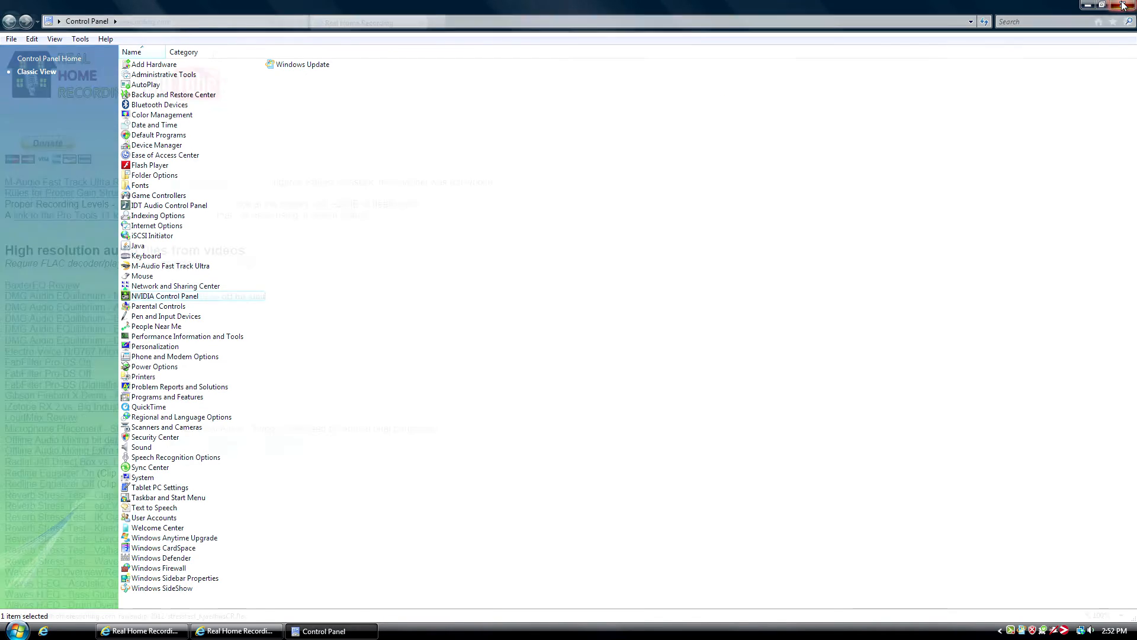
{"action": "left_click", "coordinate": [135, 630]}
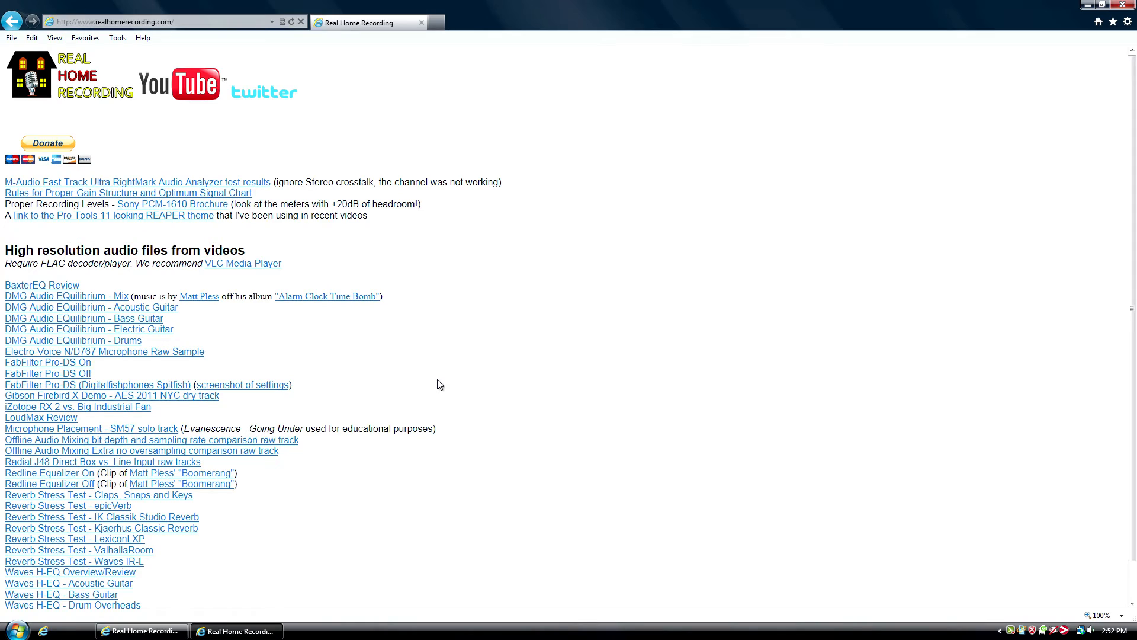